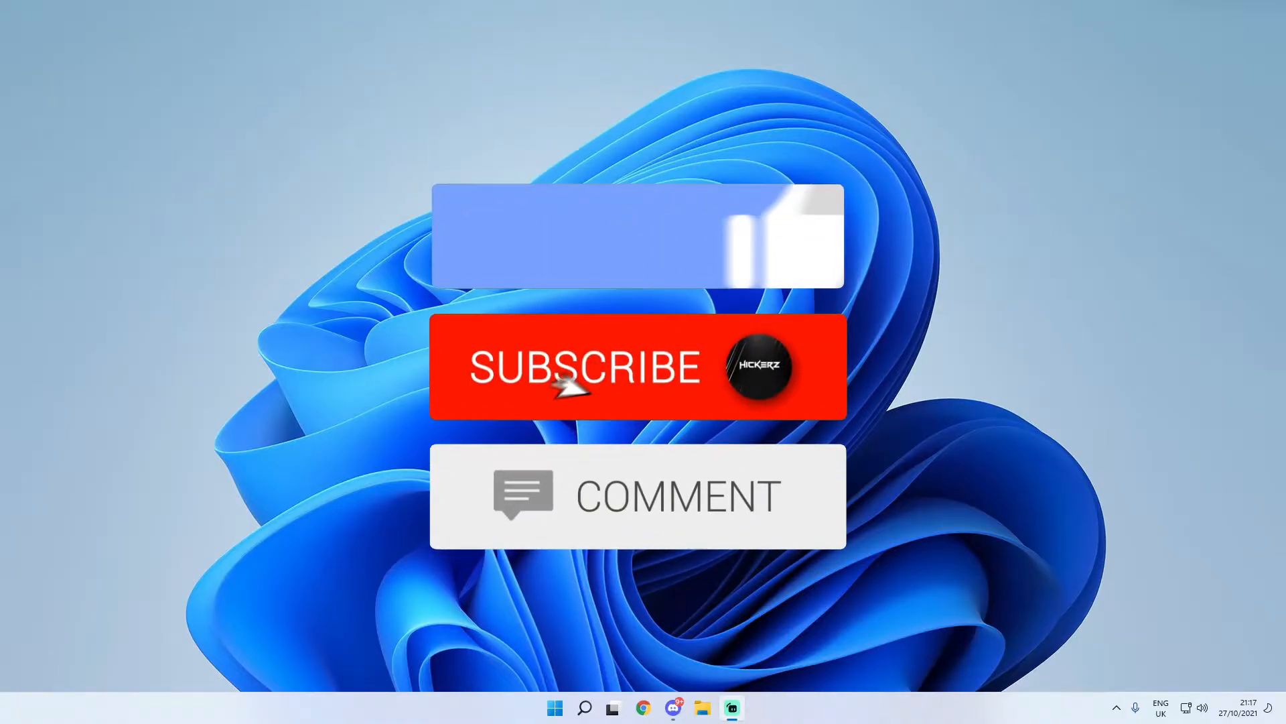
Search Windows for "mouse" and open the Mouse settings result.
left_click(638, 367)
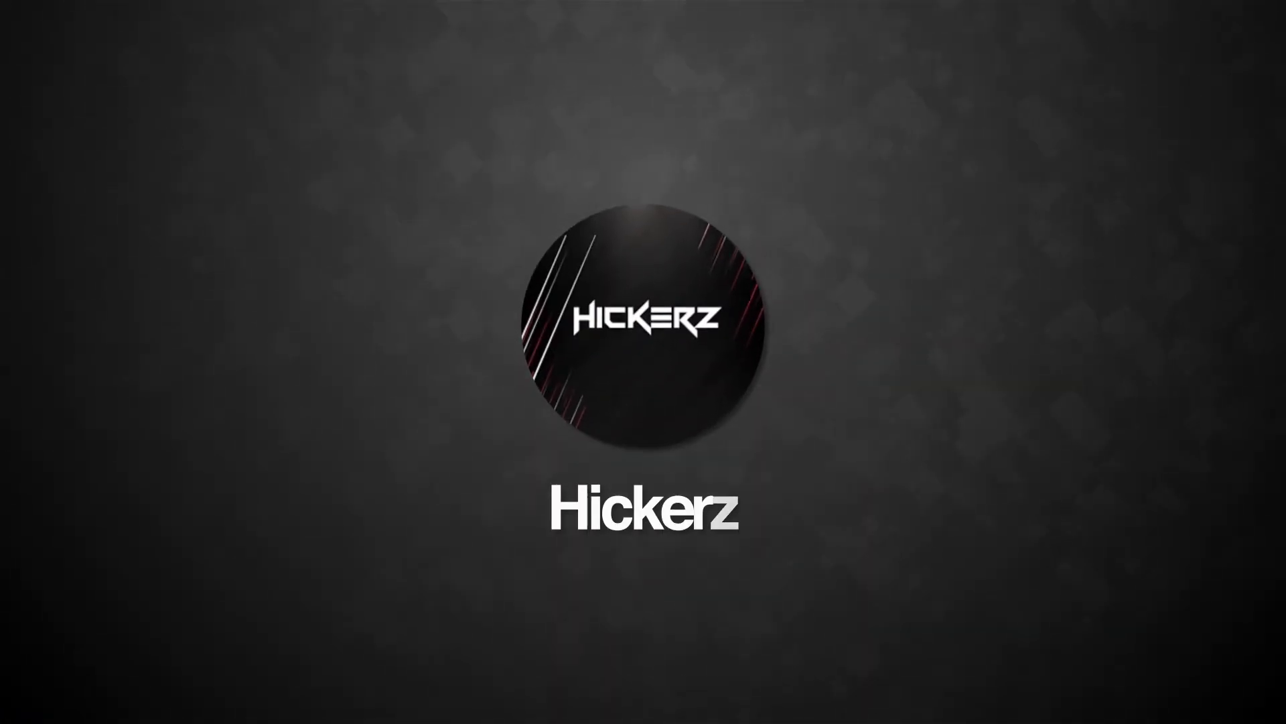
left_click(644, 606)
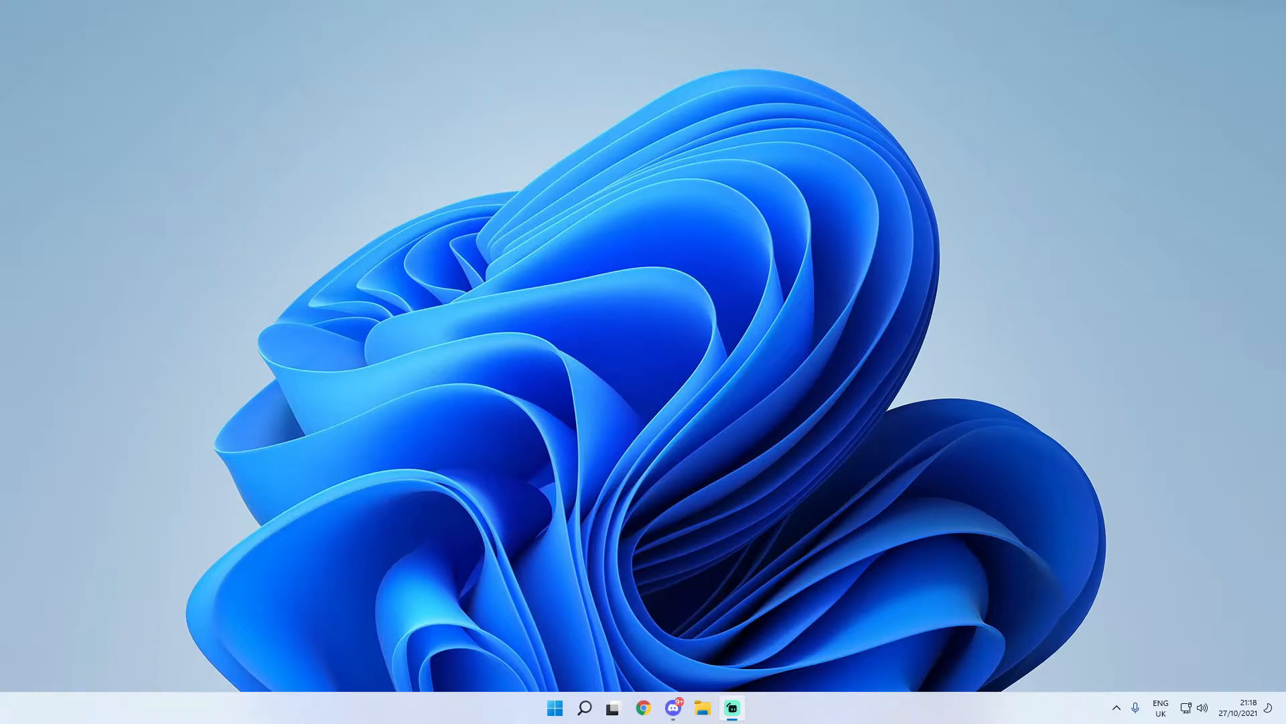
mouse_move(877, 518)
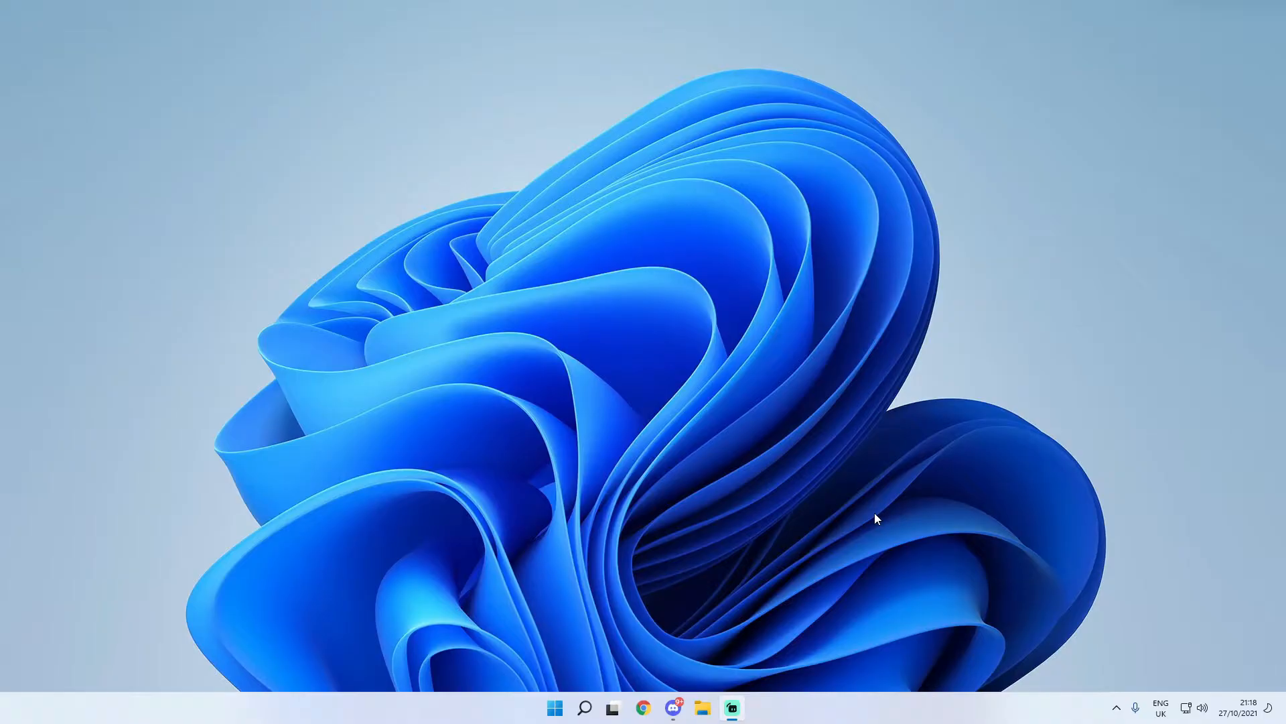
left_click(585, 707)
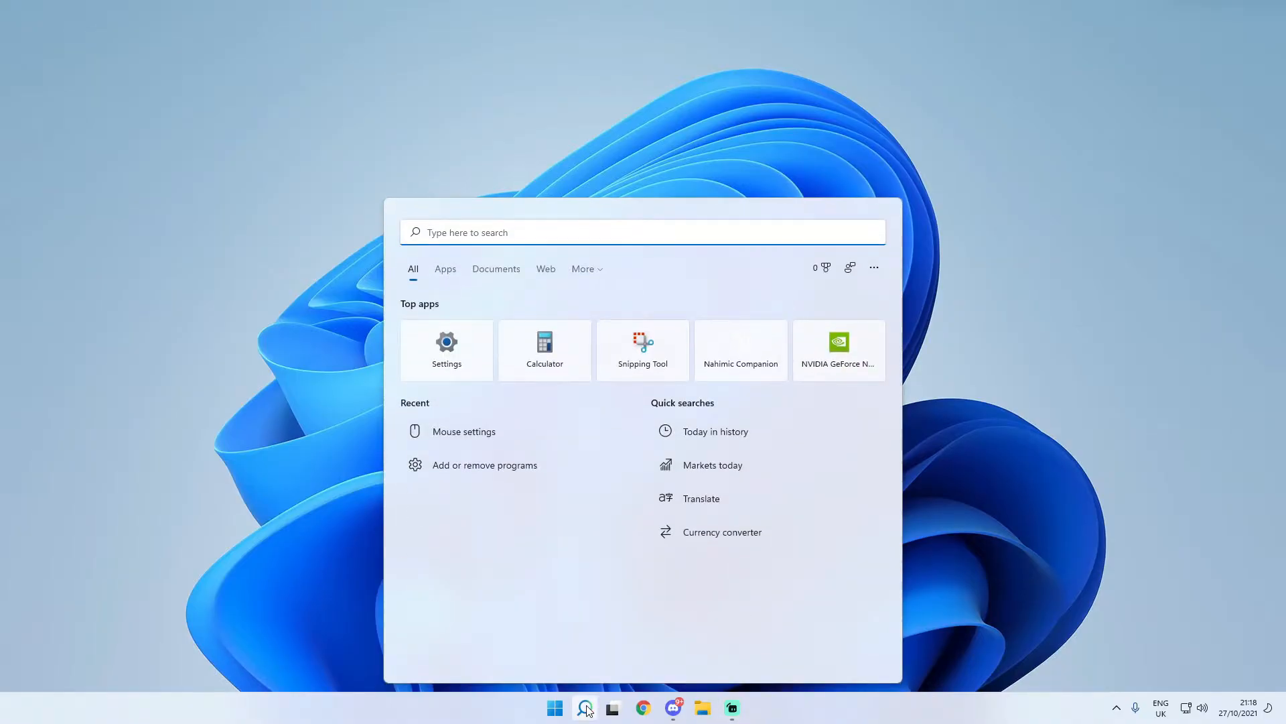
type("mouse")
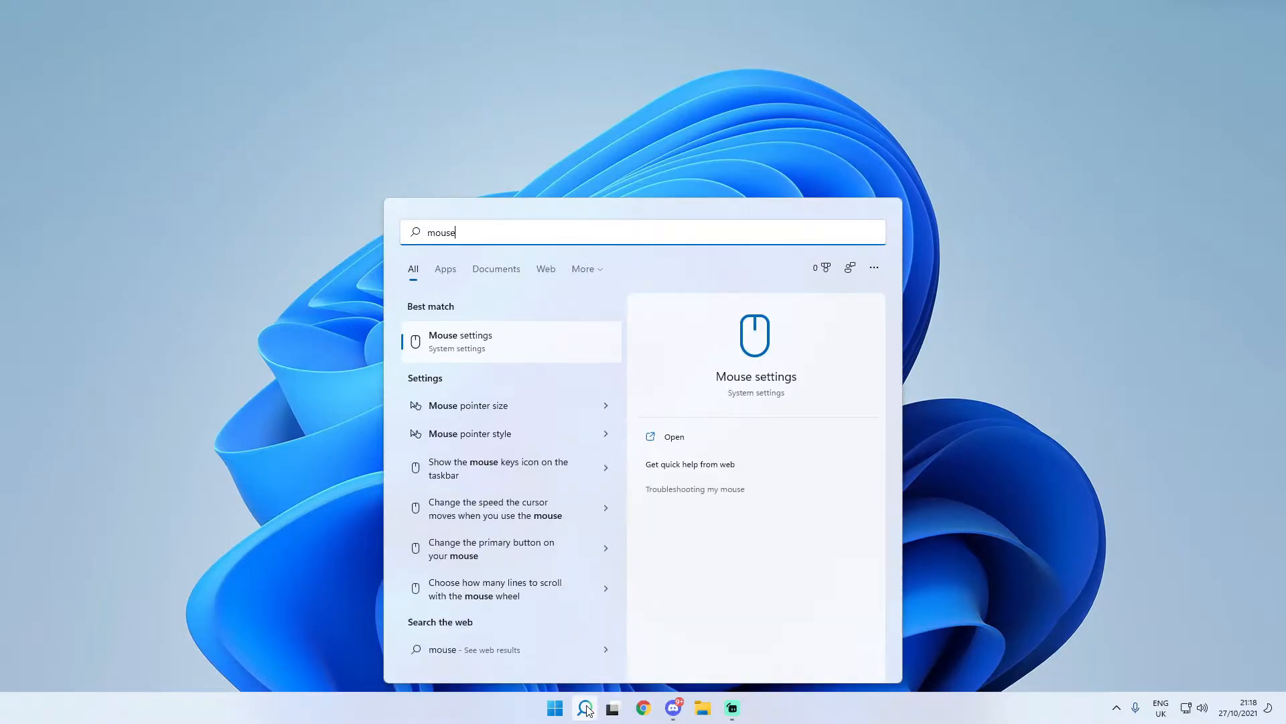
mouse_move(528, 405)
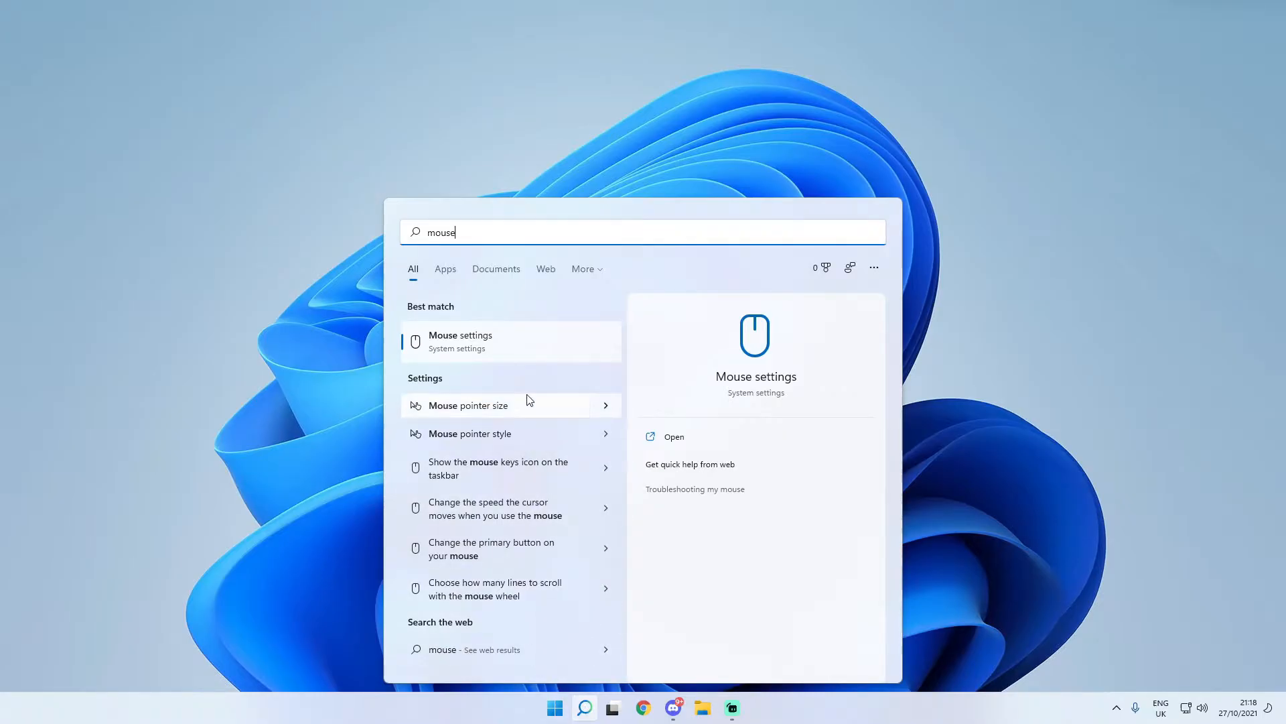
left_click(460, 340)
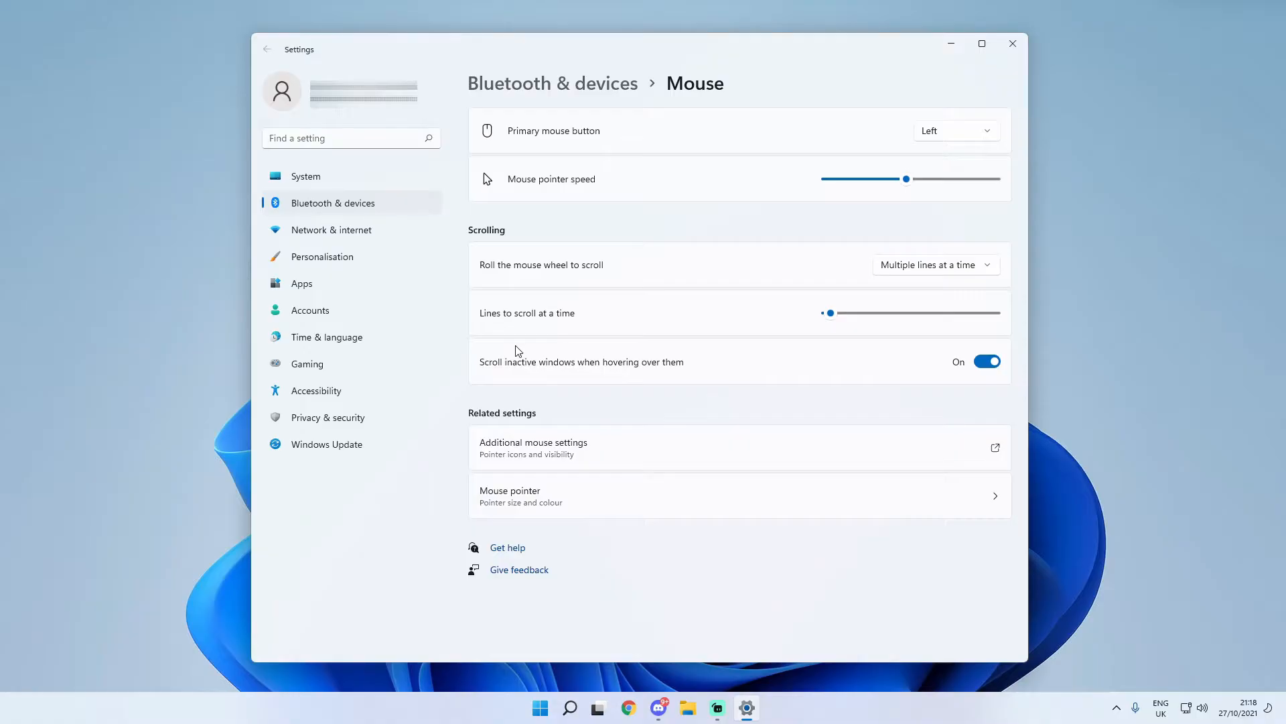
mouse_move(565, 554)
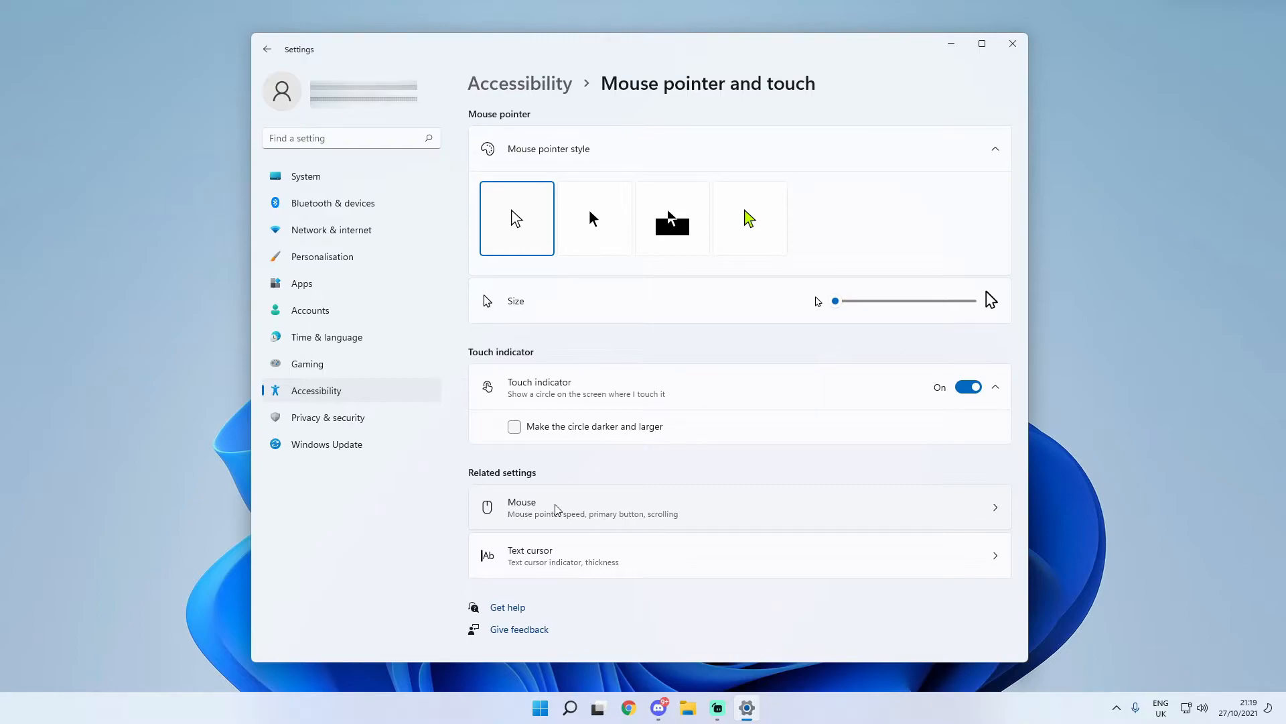
mouse_move(517, 225)
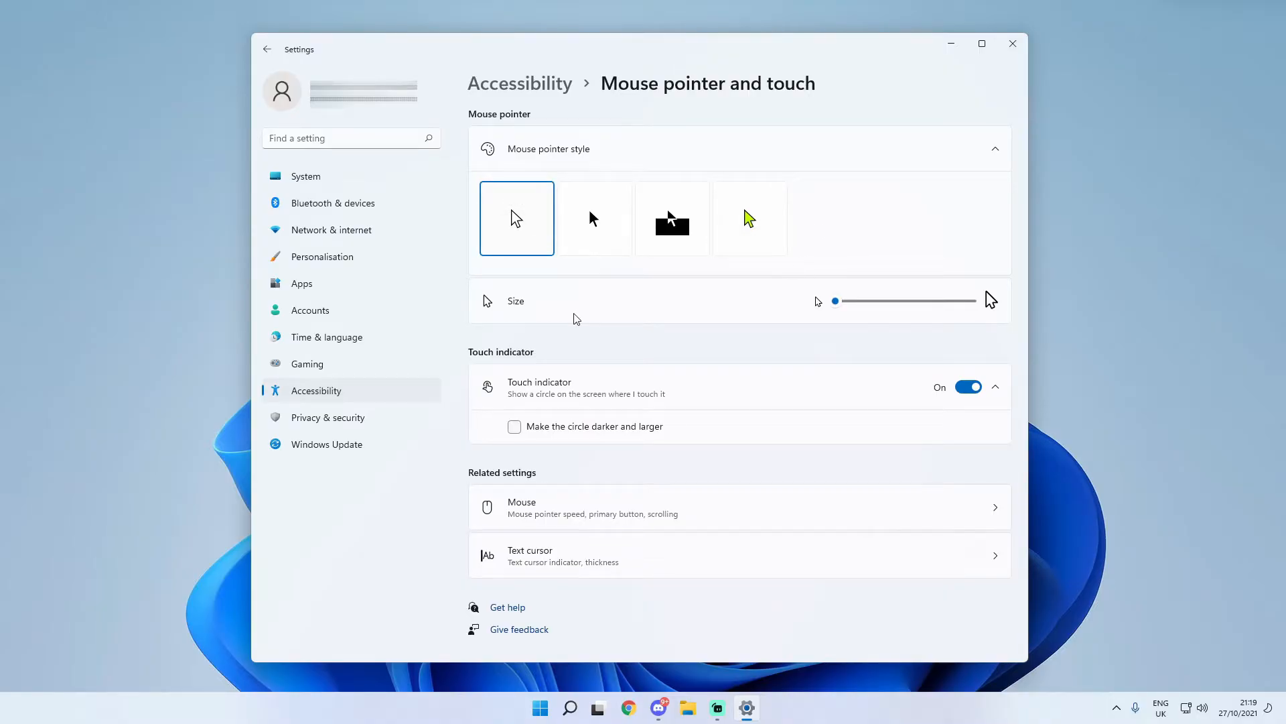
Try the black and inverted pointer styles, then settle on the custom coloured style.
left_click(594, 217)
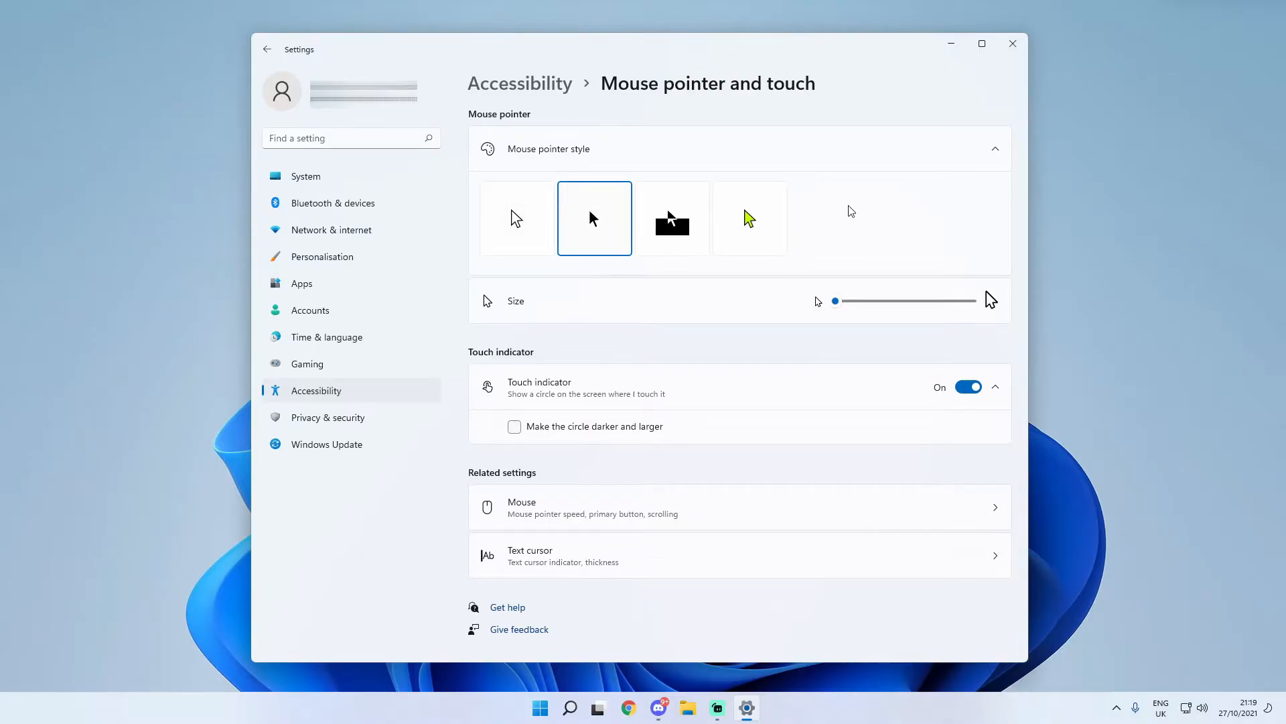
mouse_move(846, 214)
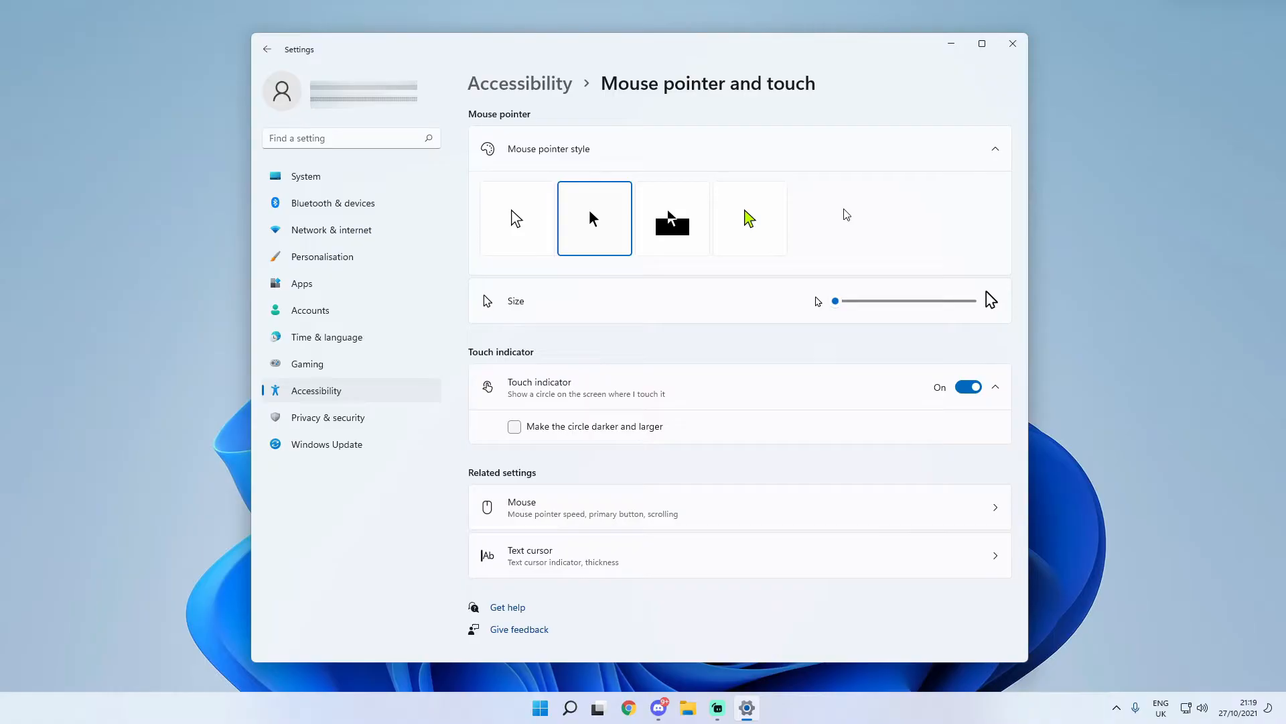
left_click(672, 217)
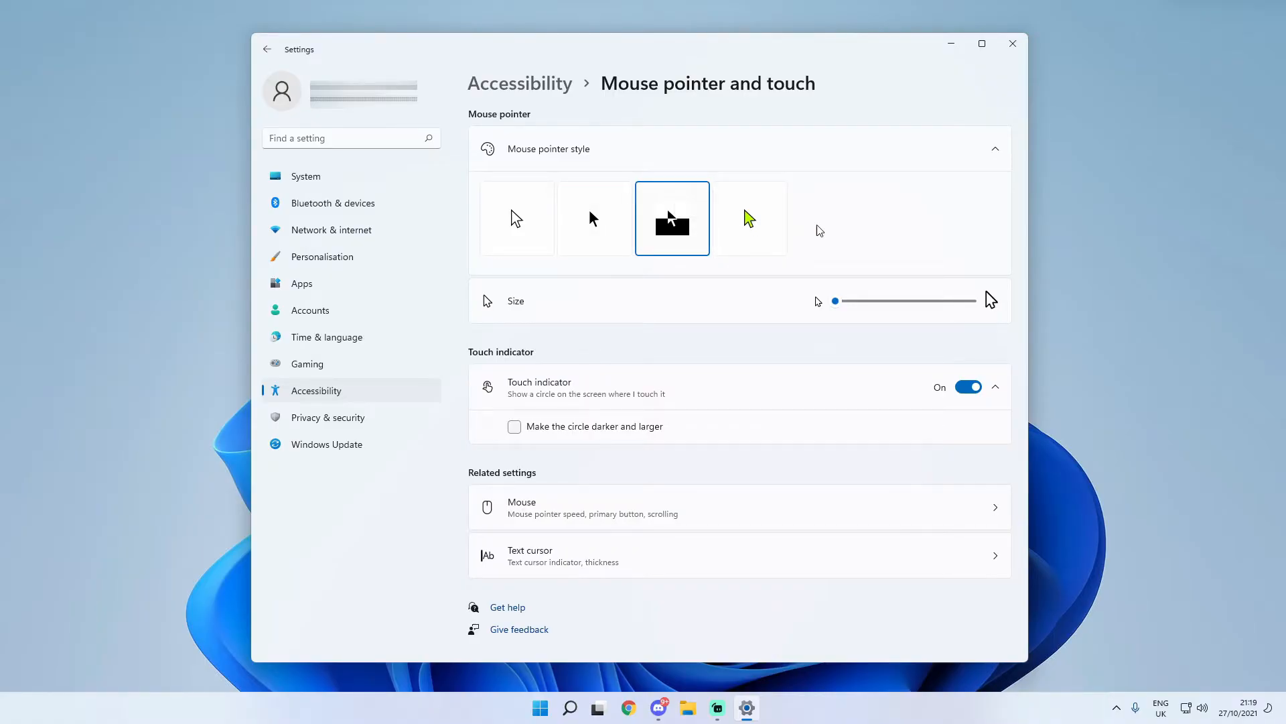
mouse_move(671, 219)
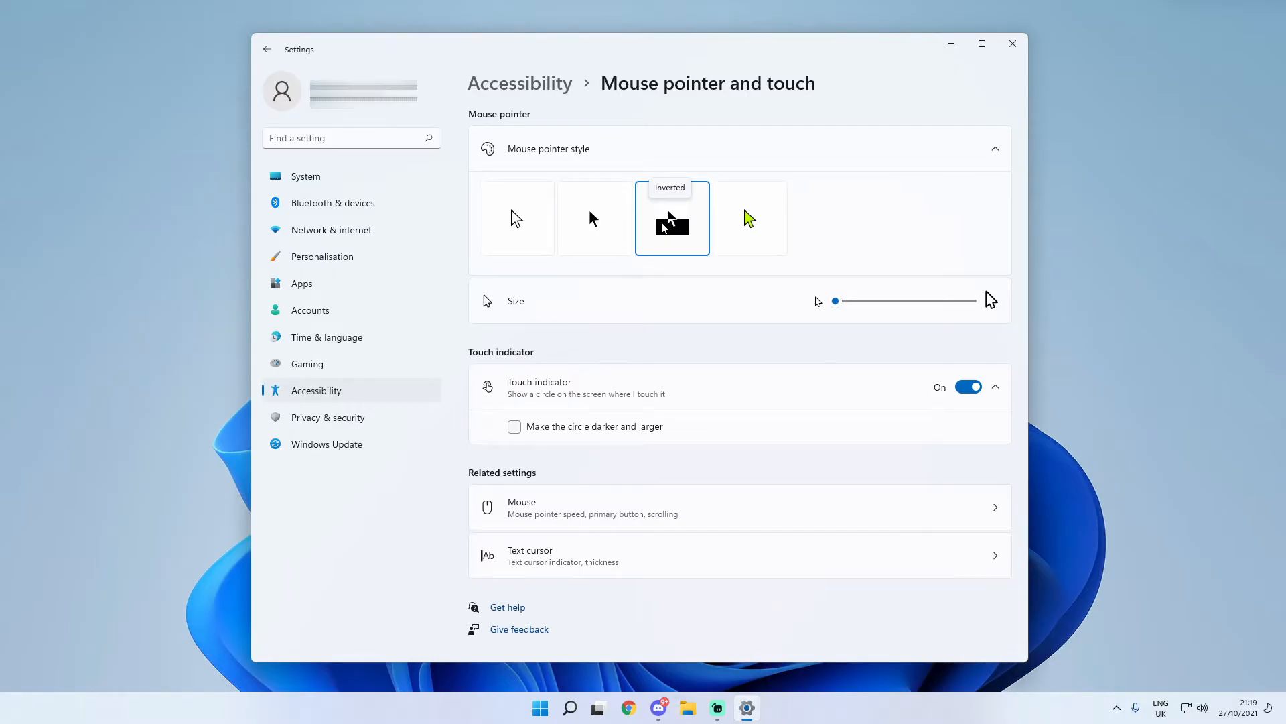
left_click(747, 217)
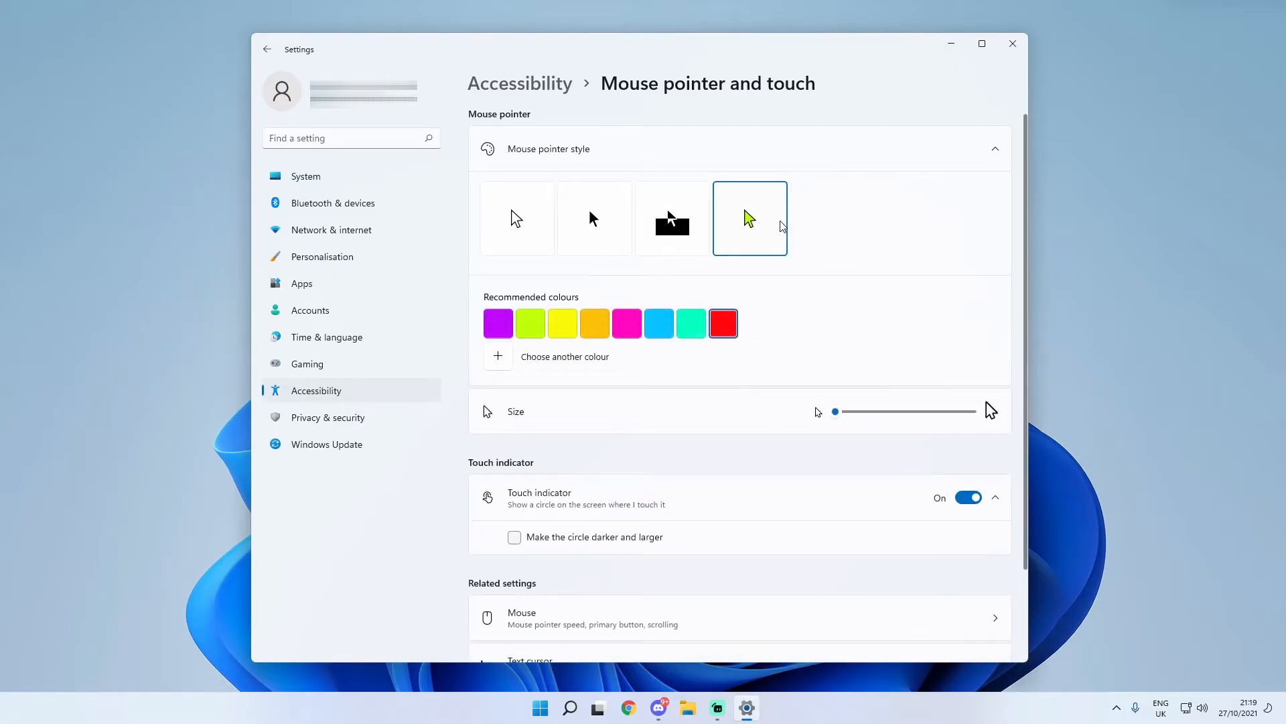
mouse_move(747, 217)
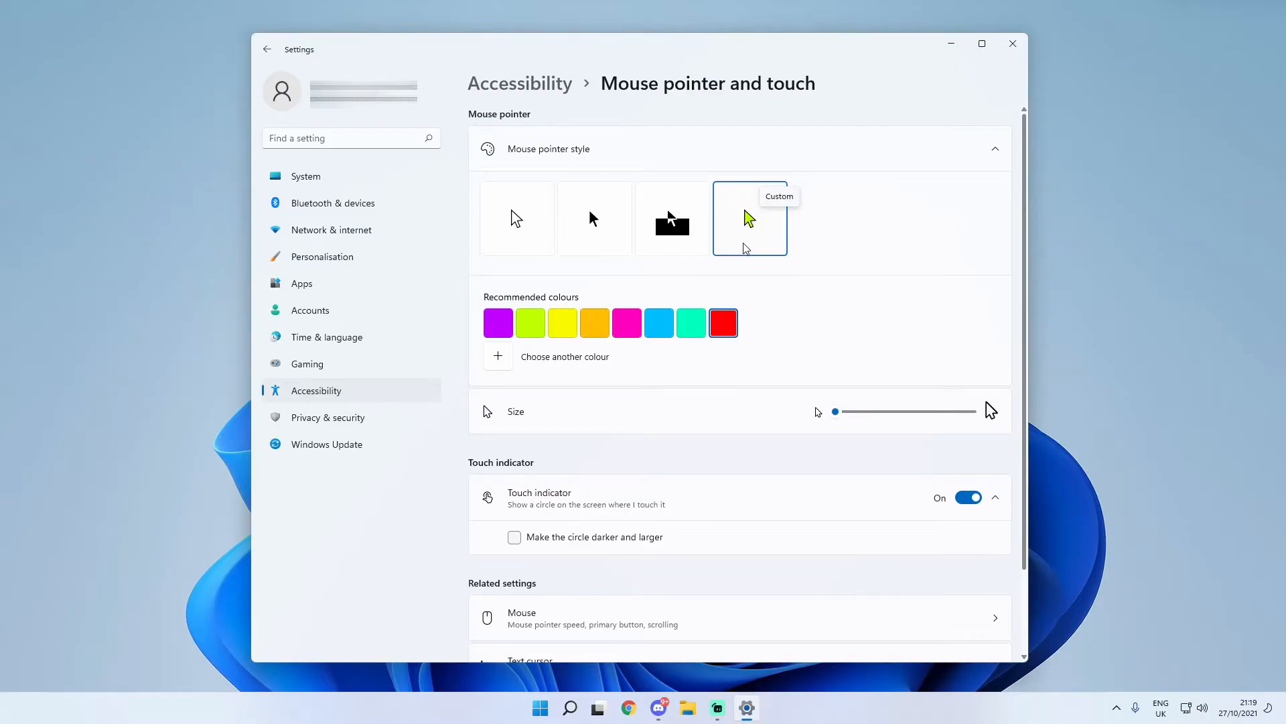
Adjust the pointer Size slider, ending at the smallest size.
left_click(498, 357)
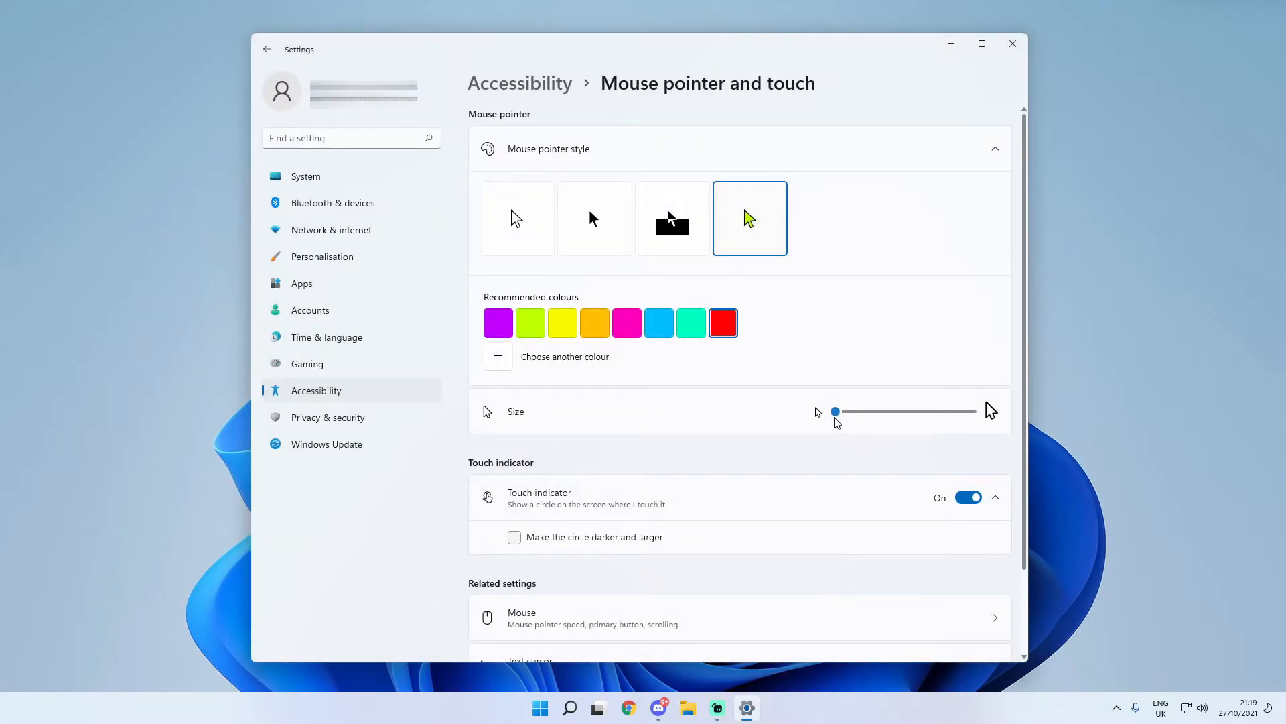
left_click_drag(835, 412, 971, 412)
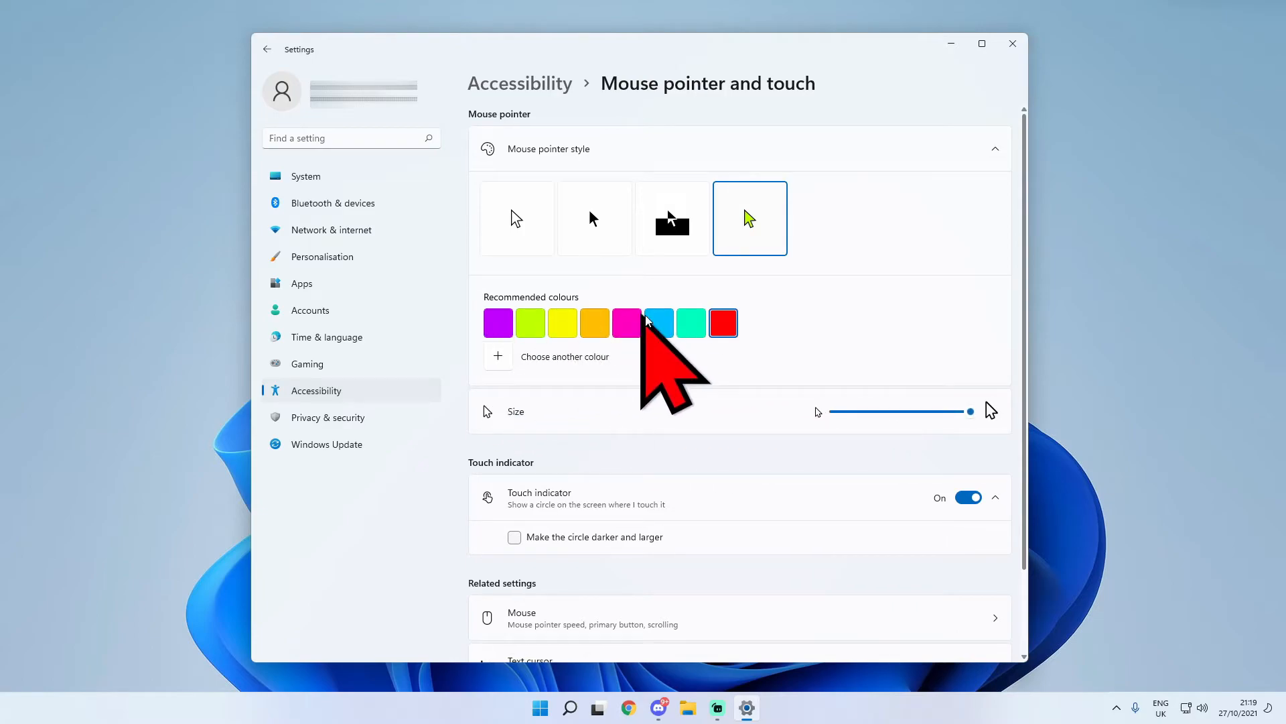
left_click_drag(973, 411, 835, 412)
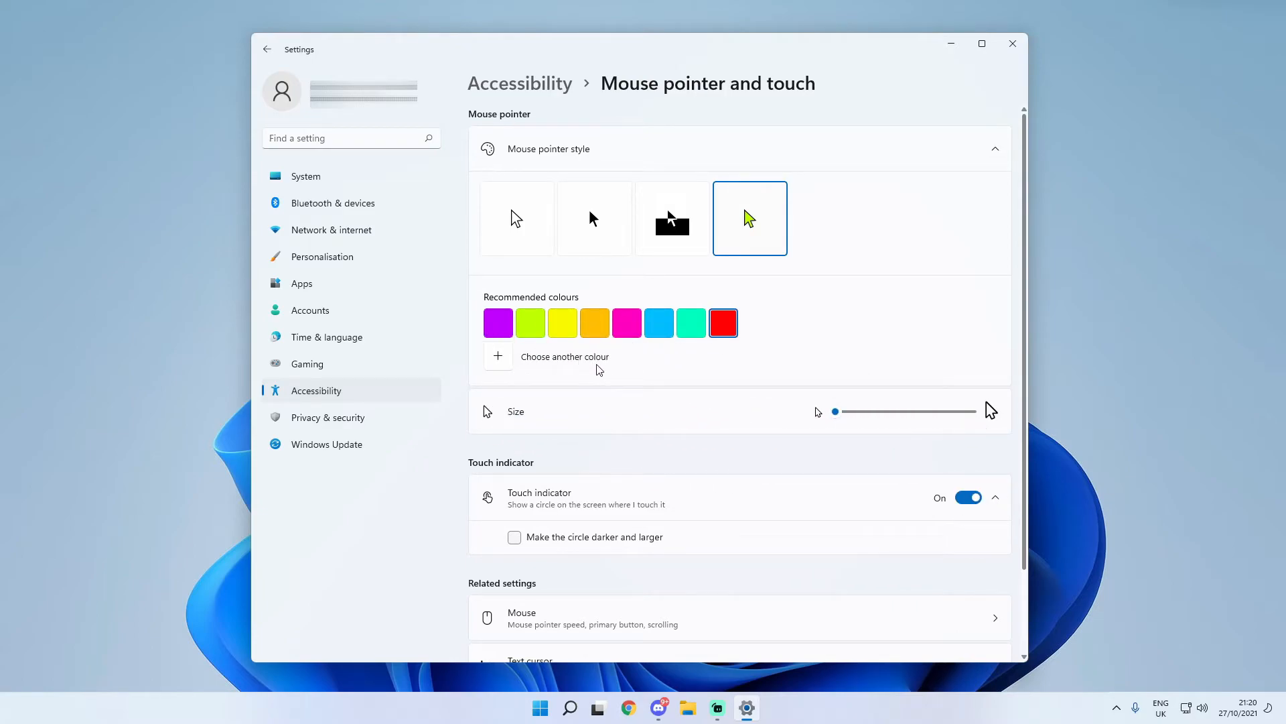
Return to the Mouse page and open Additional mouse settings (Mouse Properties).
left_click(1013, 43)
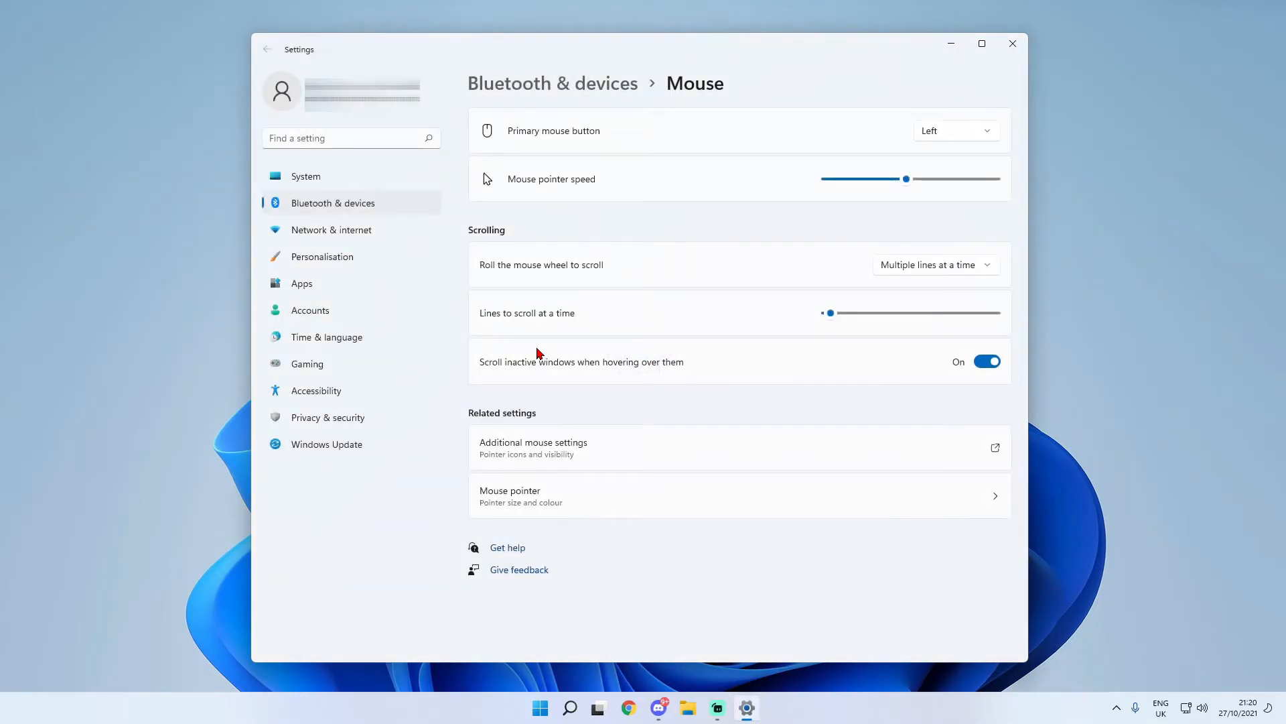
mouse_move(564, 454)
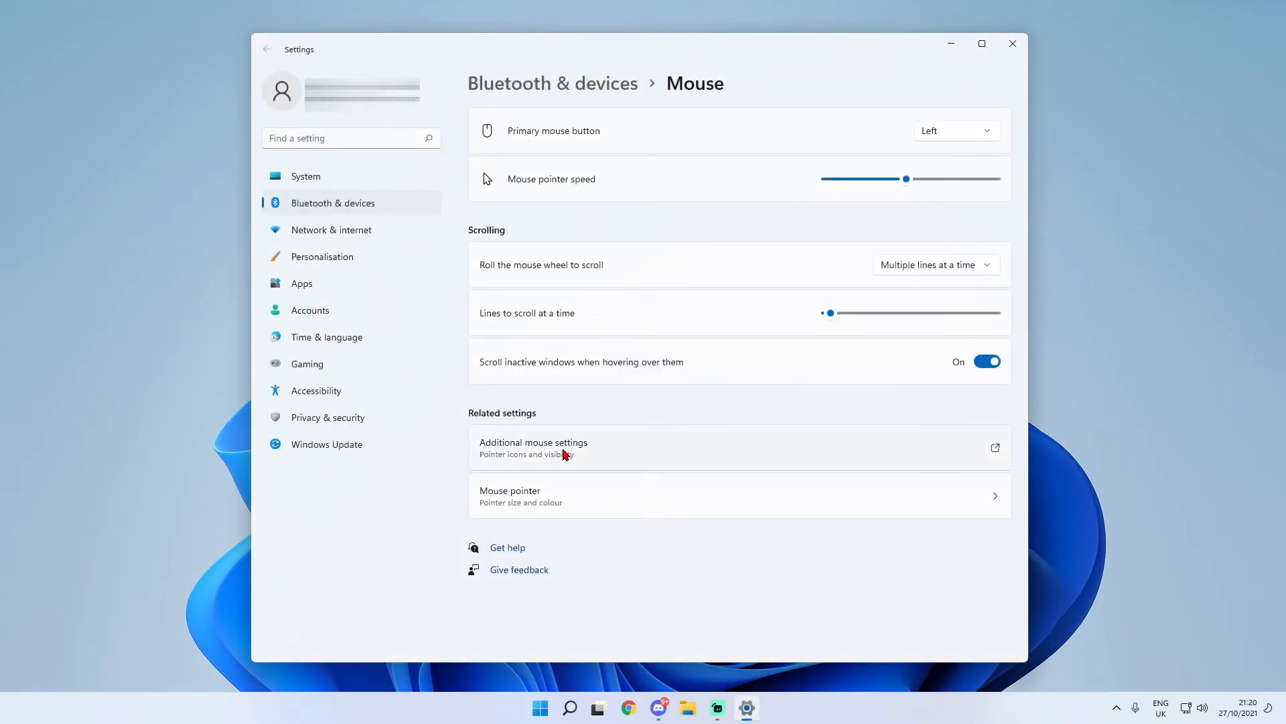
left_click(533, 448)
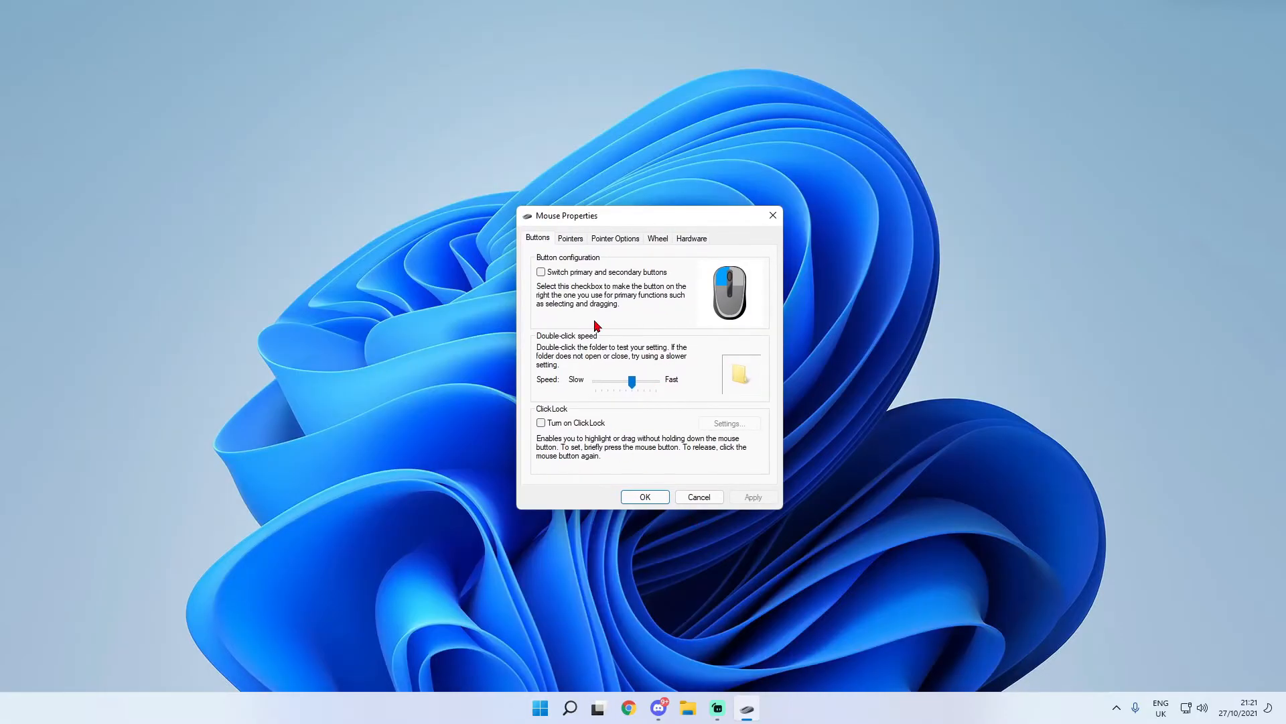
Switch Mouse Properties to the Pointers list and scroll through the pointer roles.
left_click(571, 239)
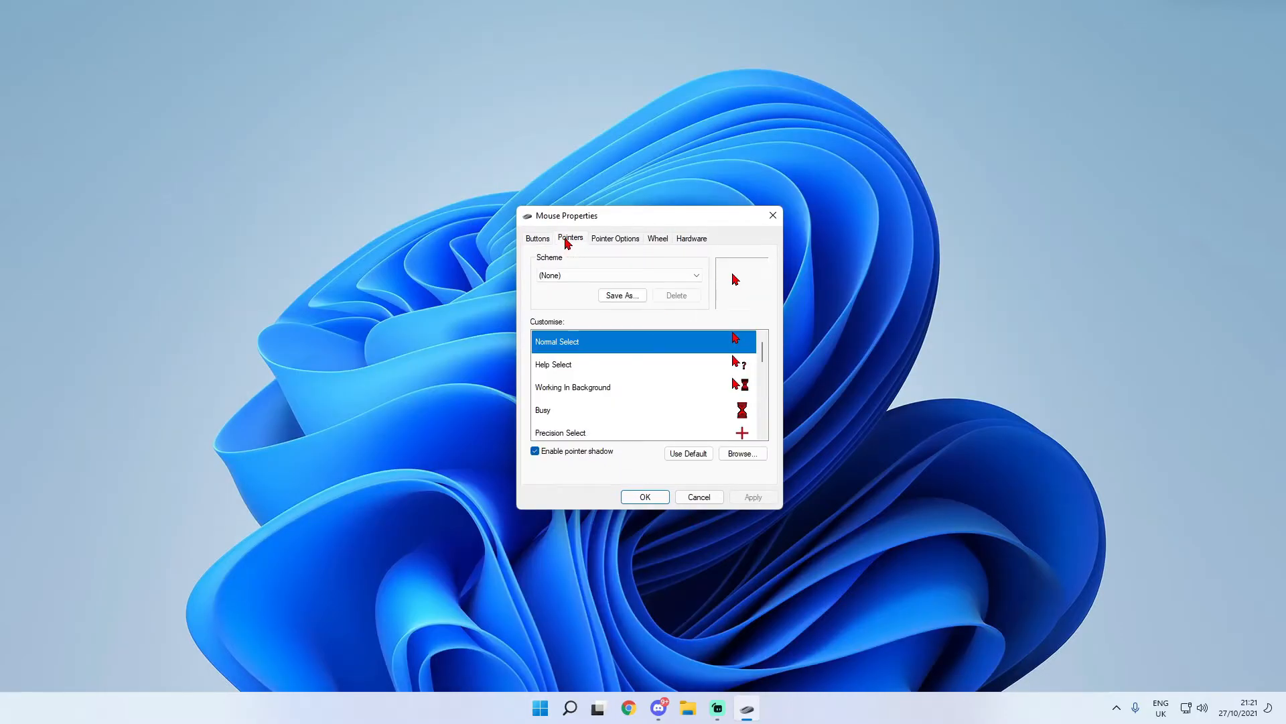
scroll("down", 3)
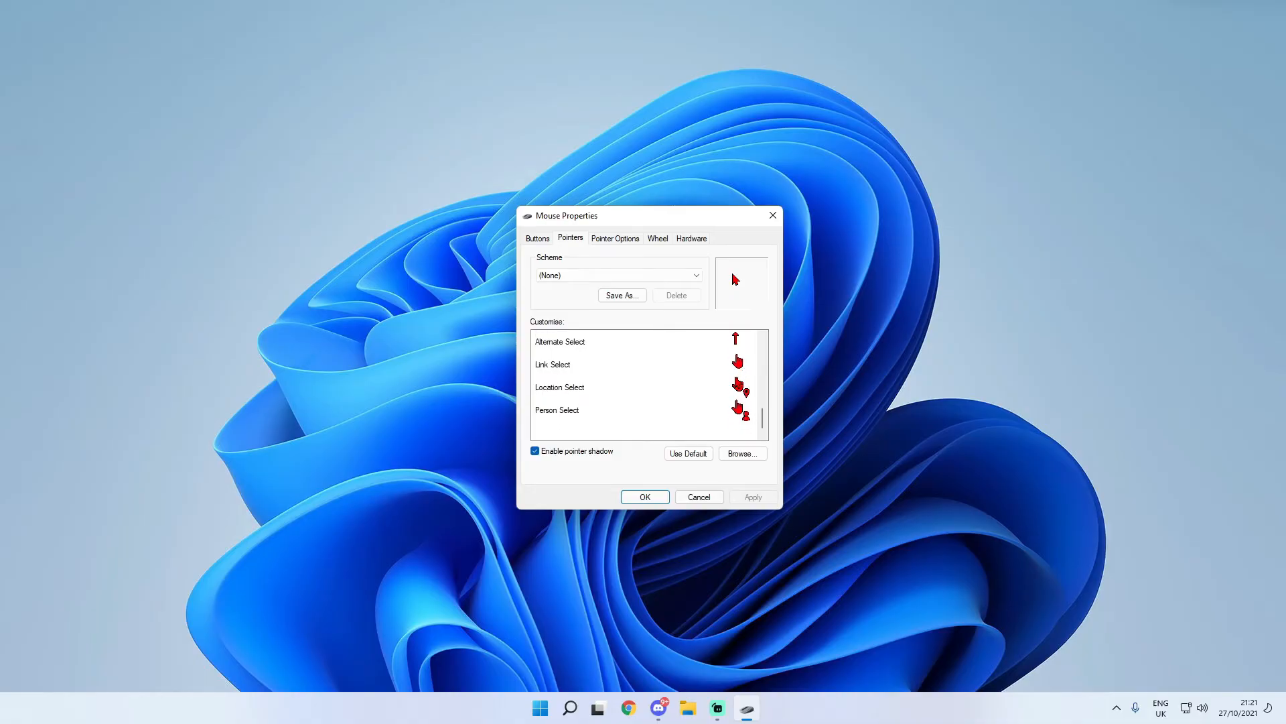
mouse_move(716, 386)
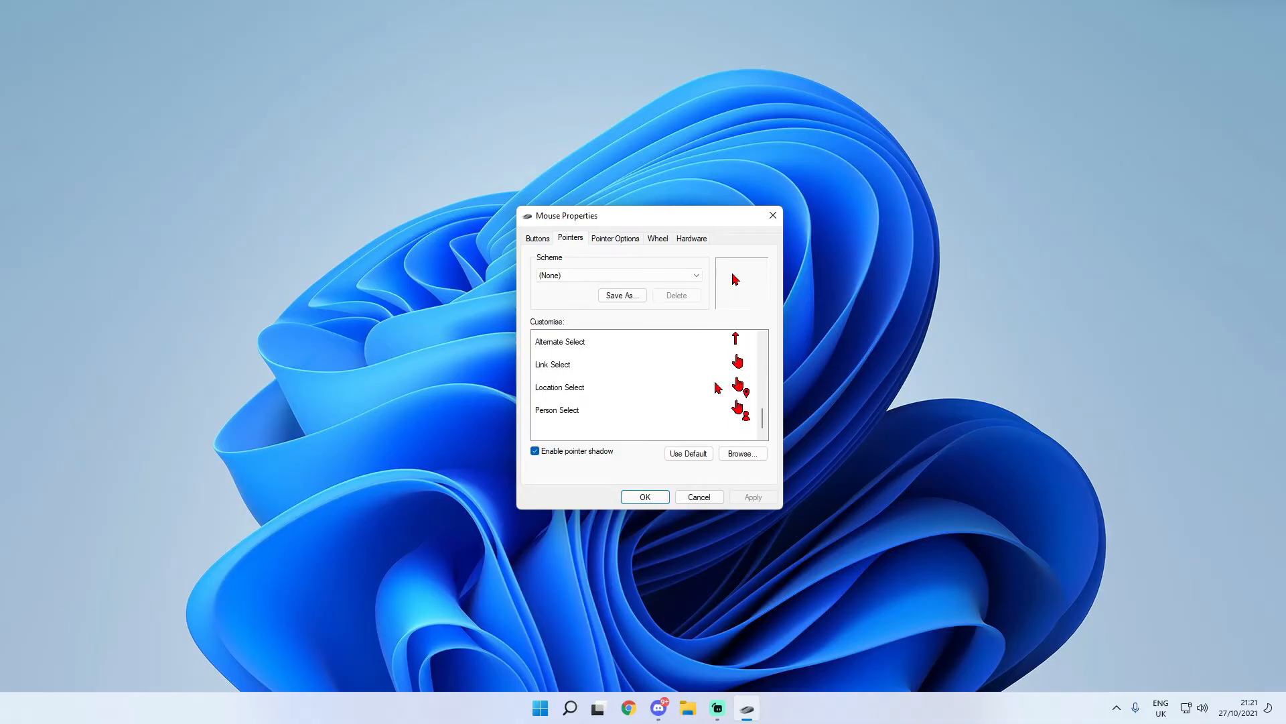
left_click_drag(565, 214, 556, 223)
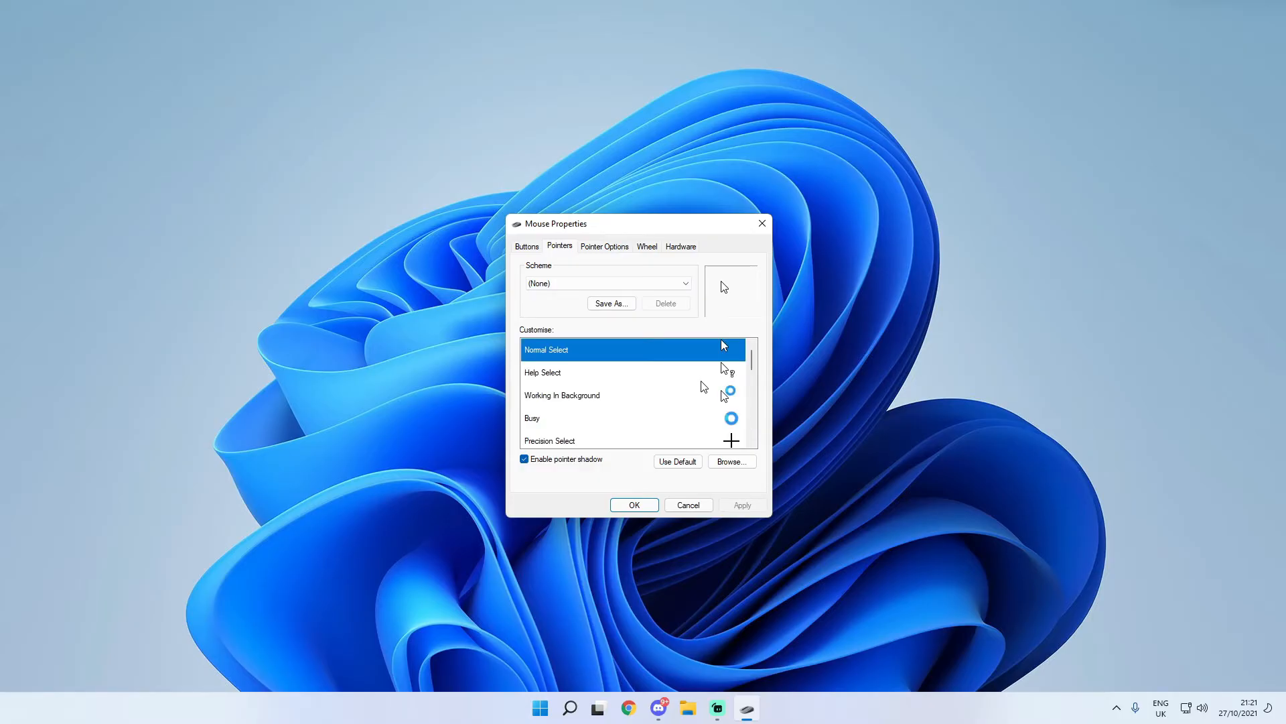
mouse_move(664, 450)
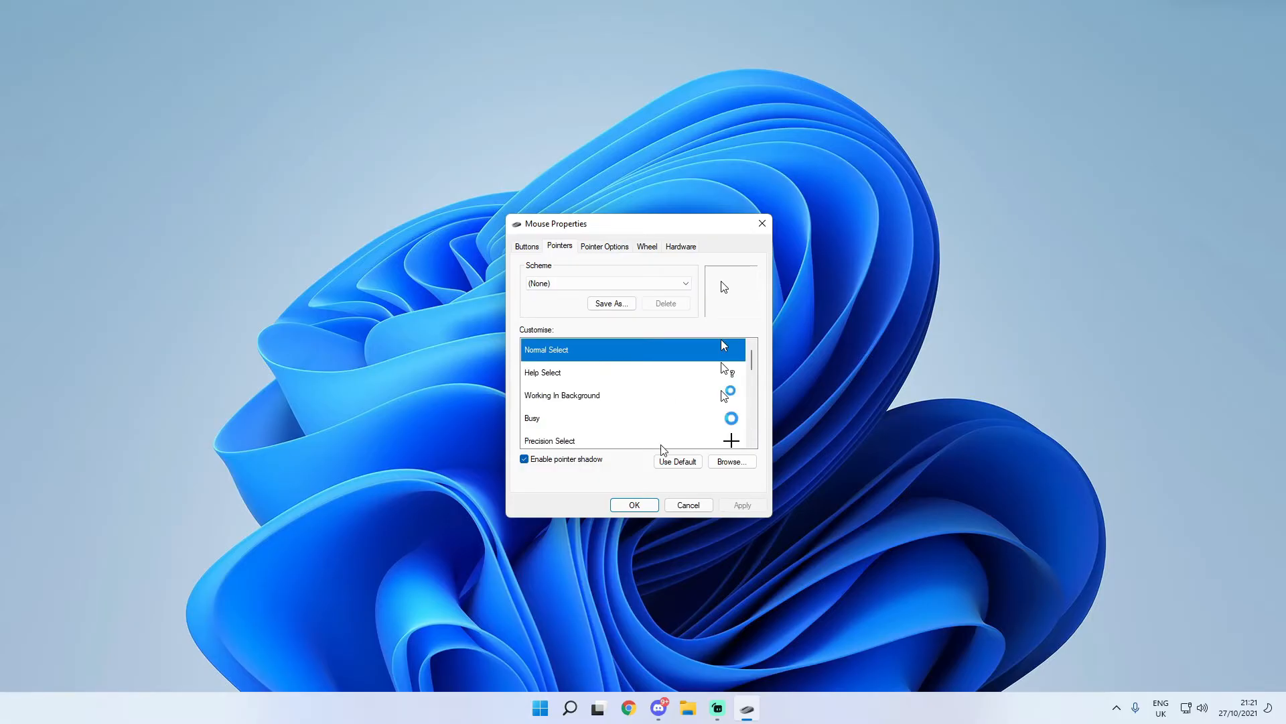
Browse the Cursors folder and assign aero_move_l to the Normal Select pointer.
left_click(729, 461)
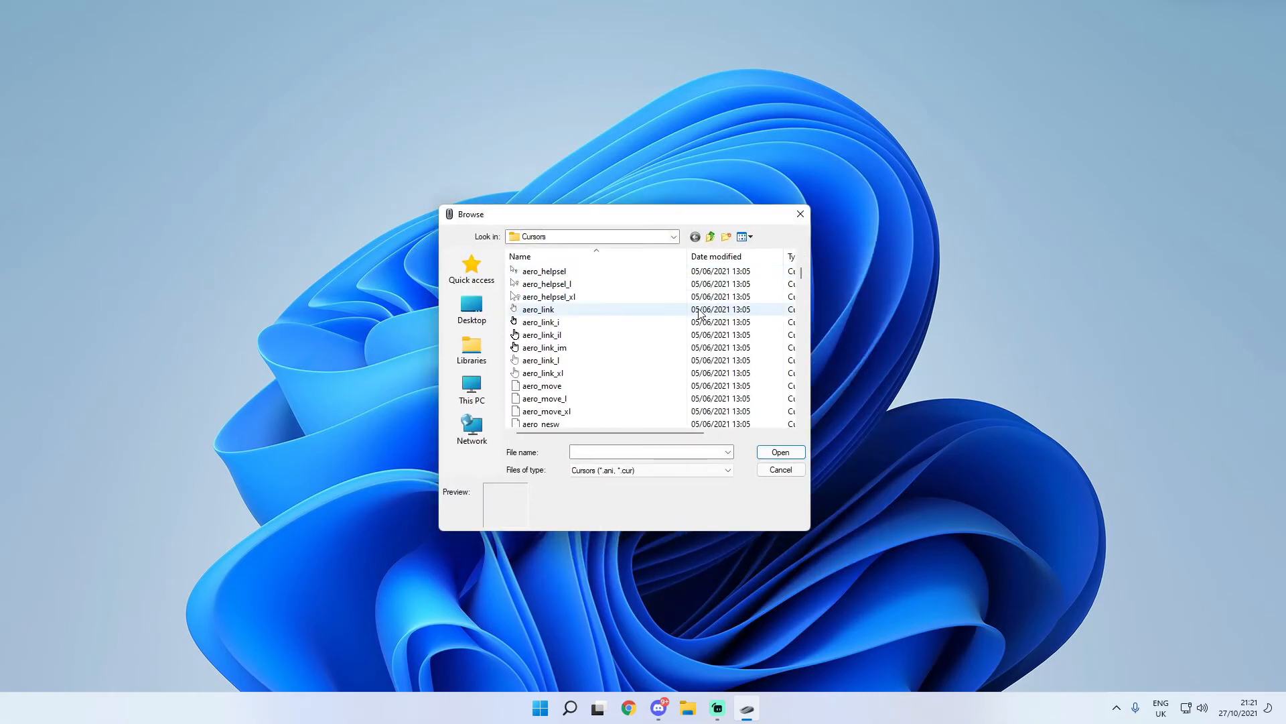
scroll("down", 3)
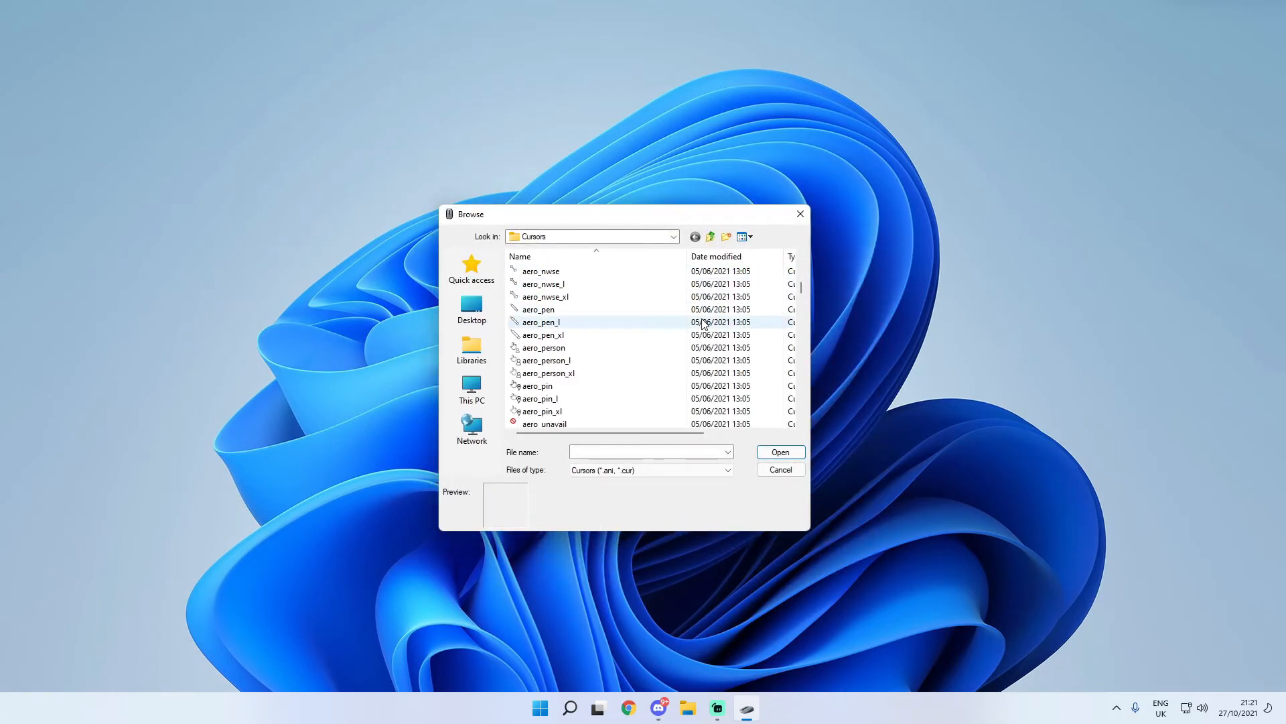
left_click(538, 310)
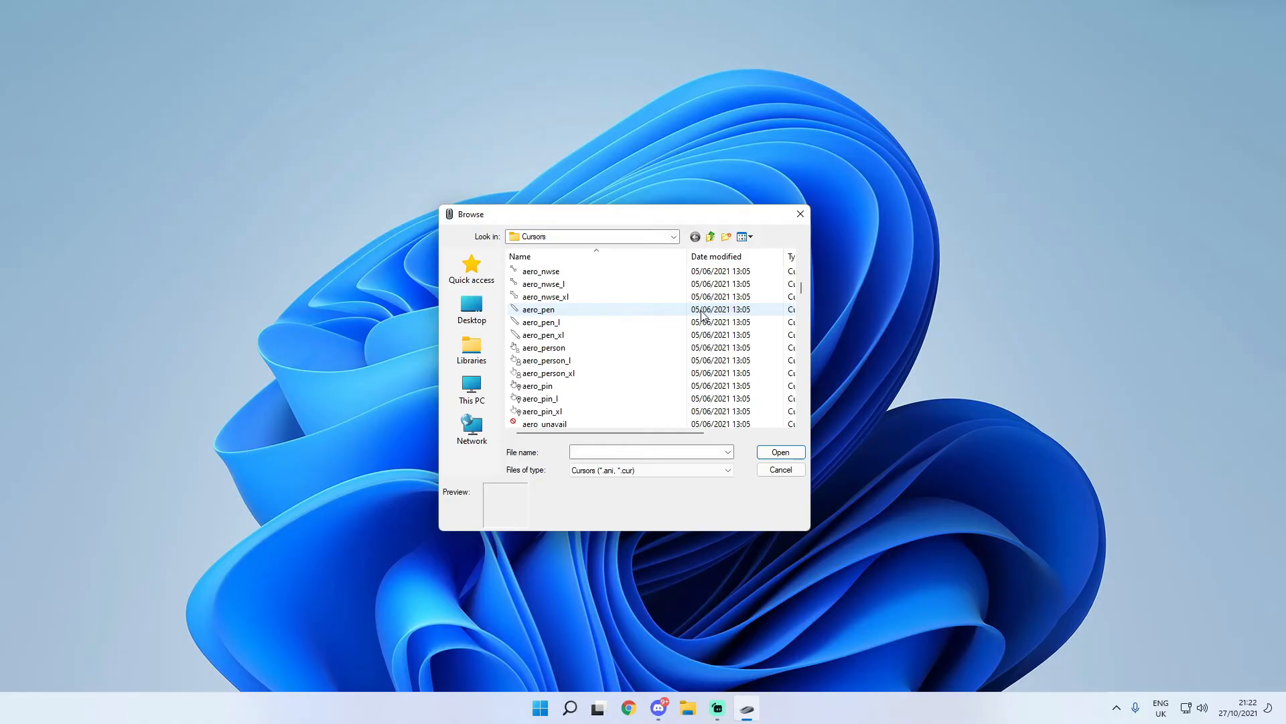
left_click(544, 361)
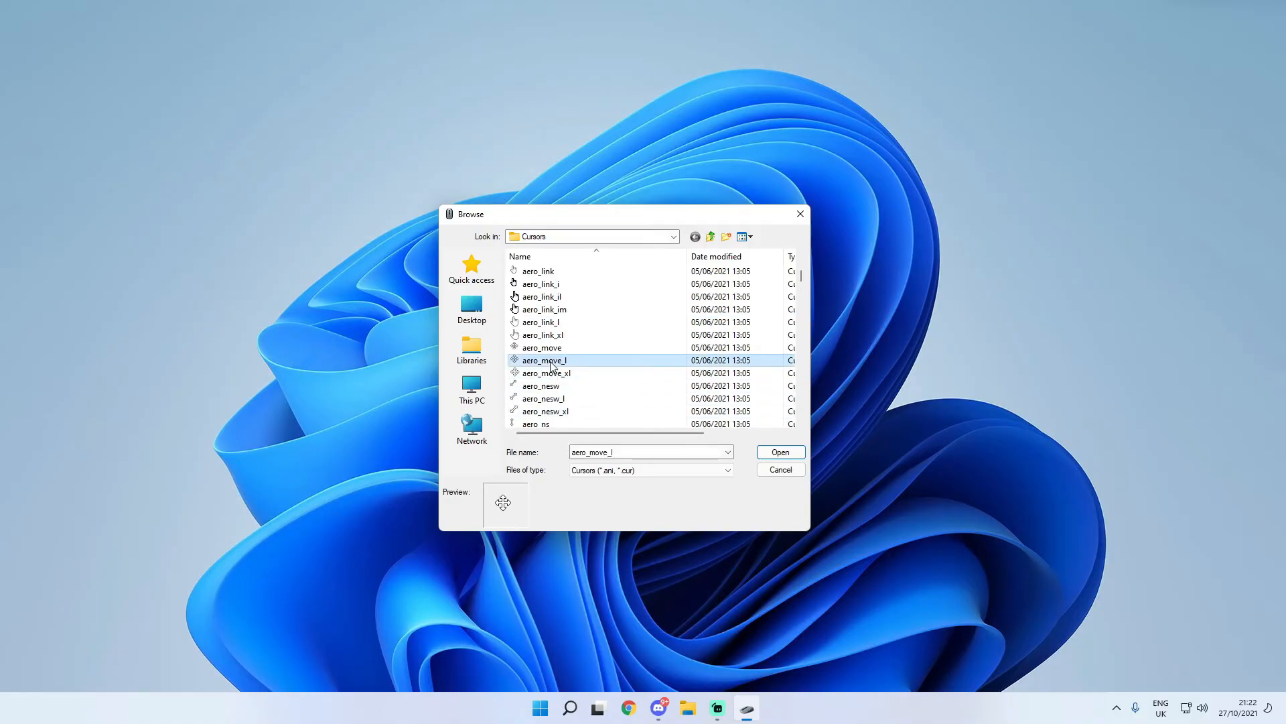
left_click(779, 452)
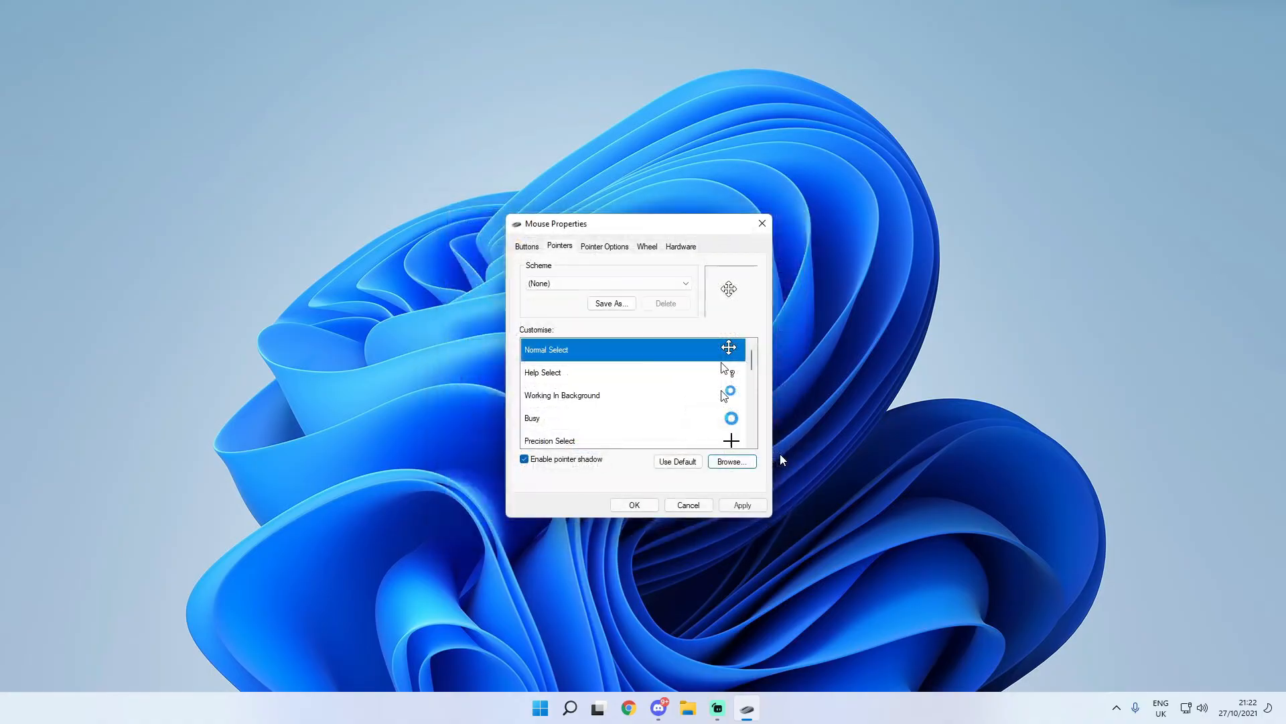
mouse_move(601, 364)
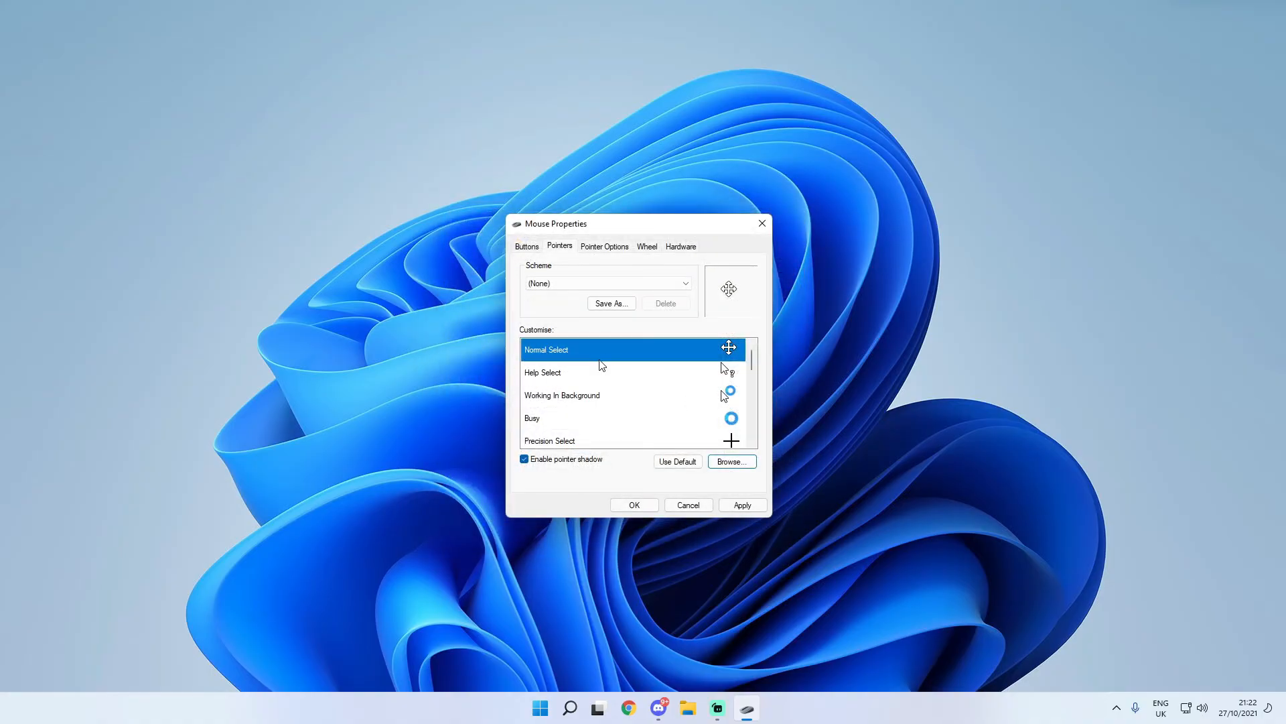
Apply the aero_move_l pointer so it becomes the live cursor.
left_click(741, 505)
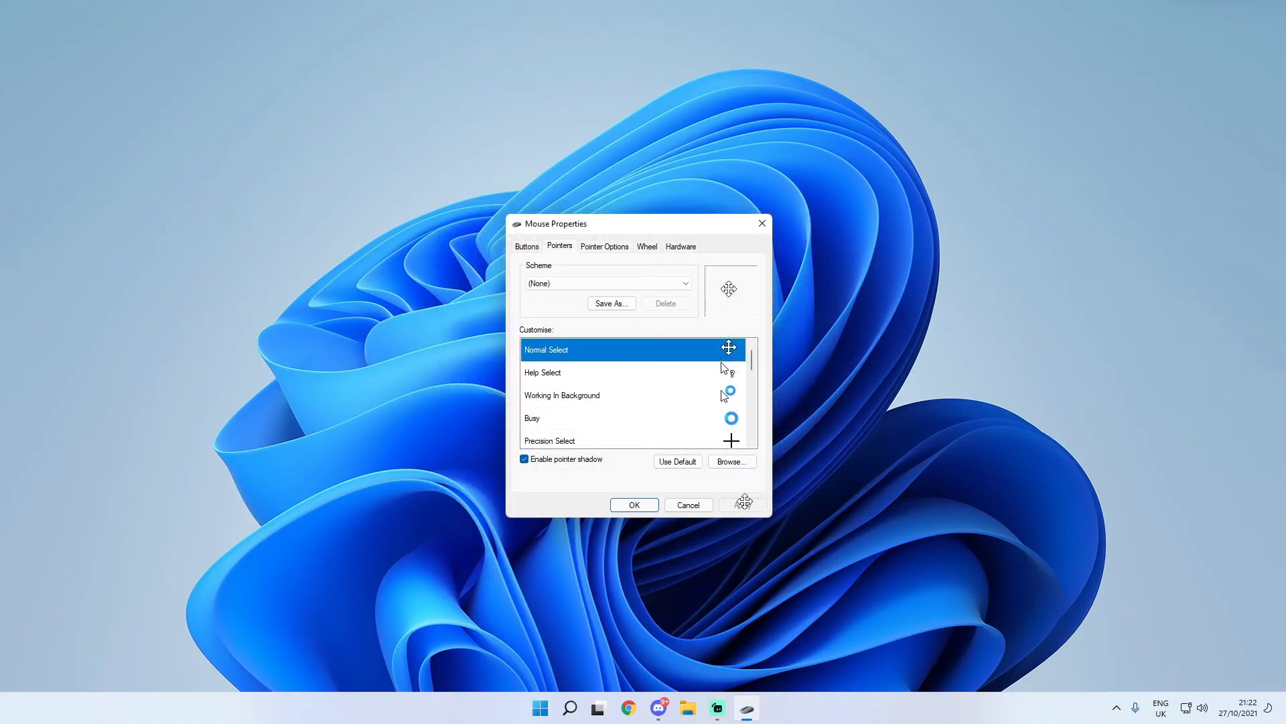